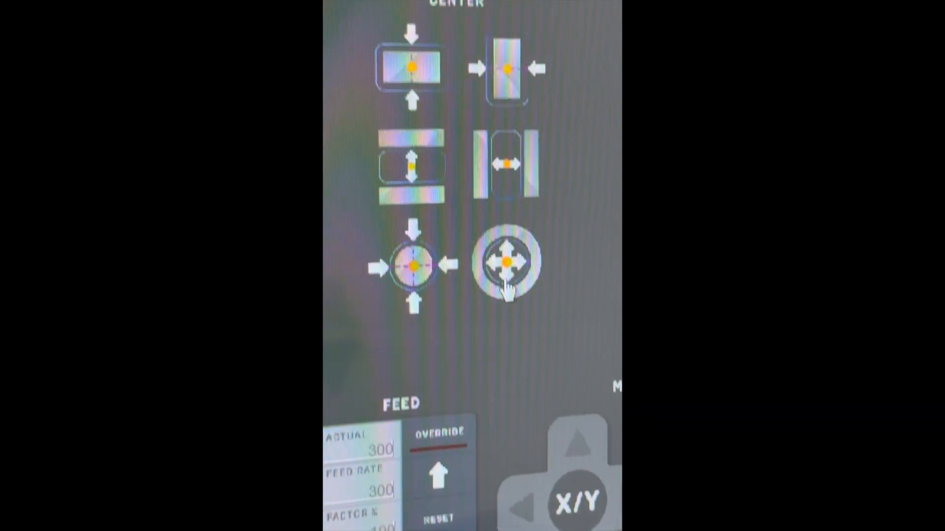
{"action": "scroll", "scroll_direction": "down", "scroll_amount": 3}
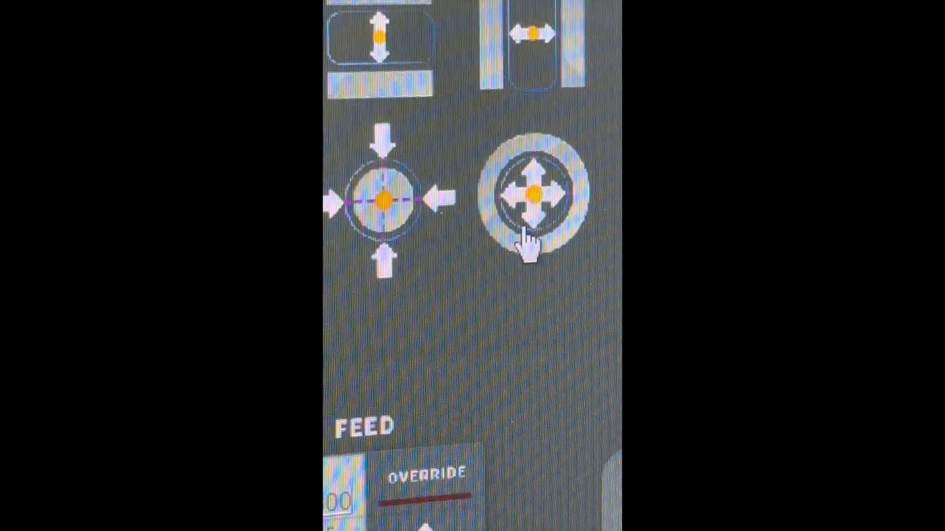